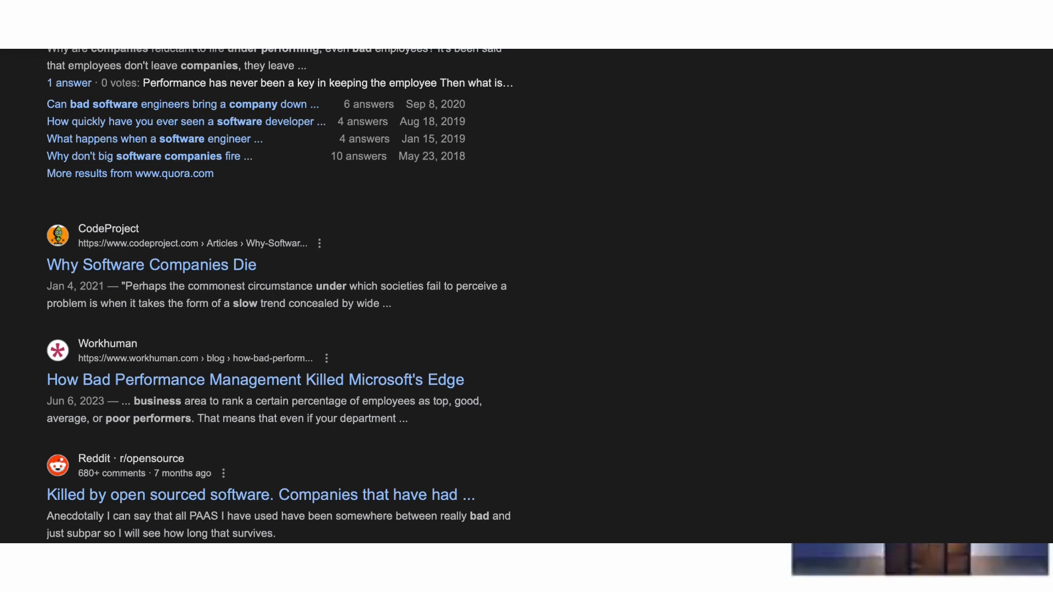
Step: Scroll through the Chrome search results before switching to Android Studio
{"action": "scroll", "scroll_direction": "down", "scroll_amount": 3}
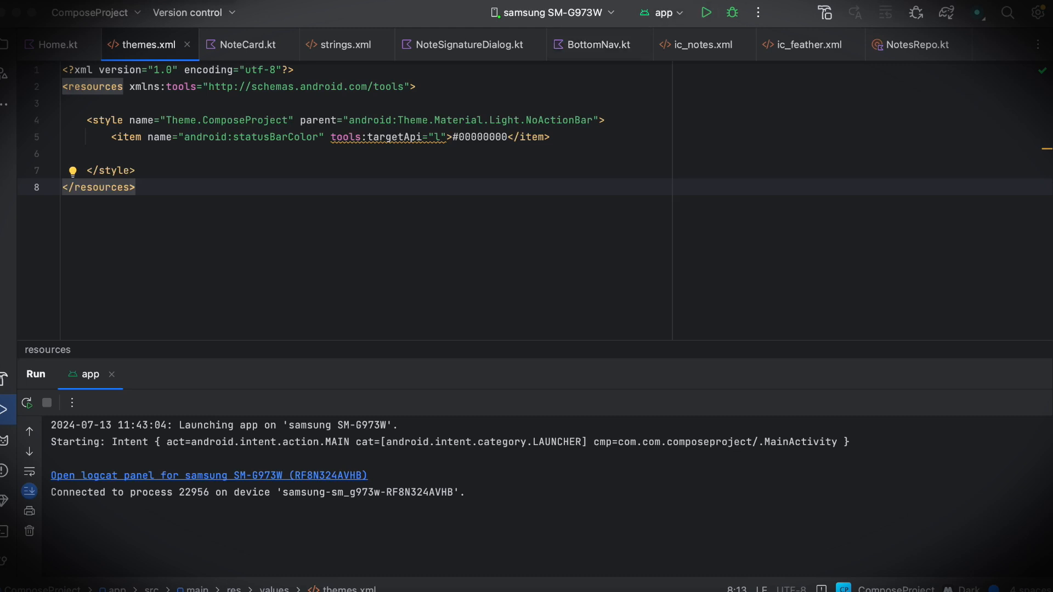
Step: Profile 'app' with complete data so the Profiler charts CPU and memory for the Samsung device
{"action": "left_click", "coordinate": [758, 12]}
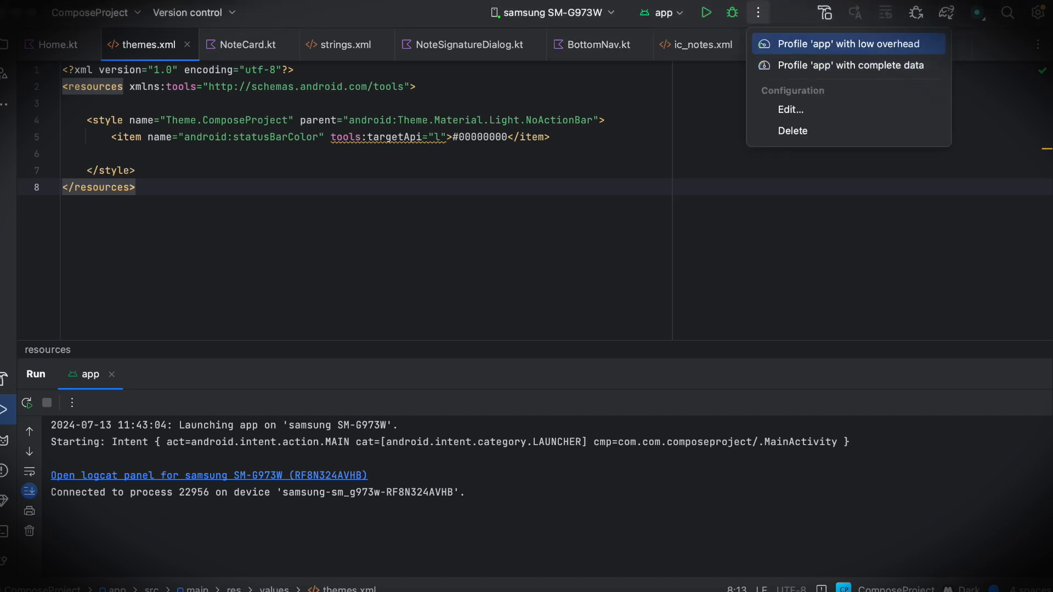
{"action": "left_click", "coordinate": [850, 65]}
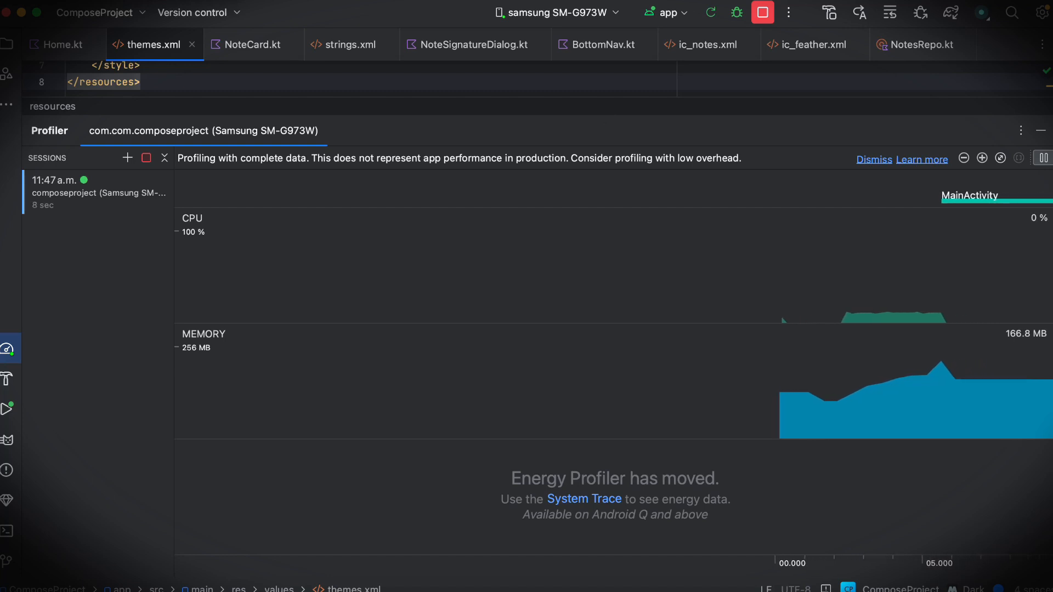
{"action": "left_click", "coordinate": [146, 157]}
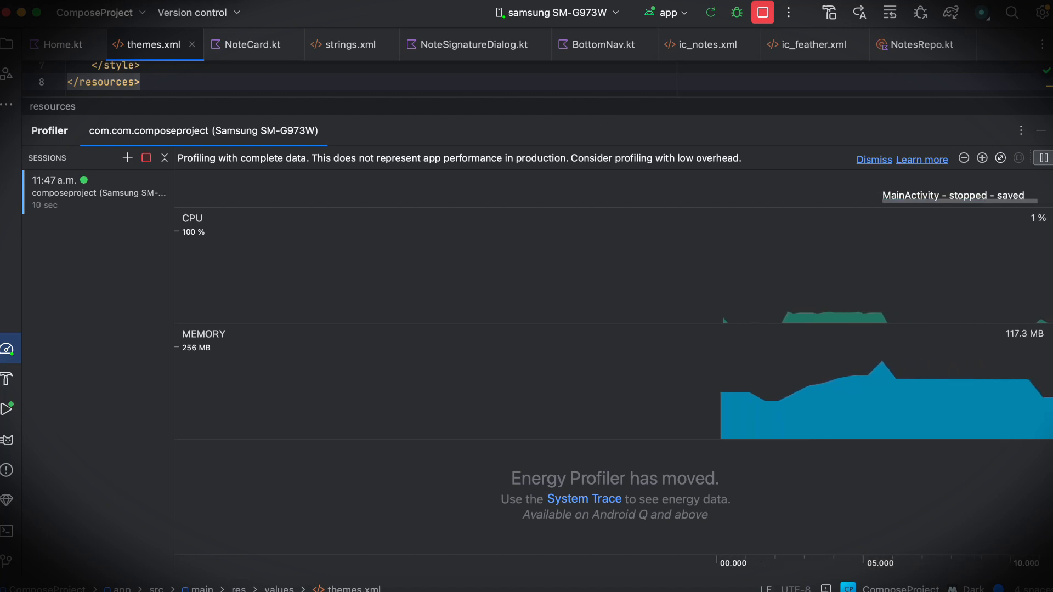